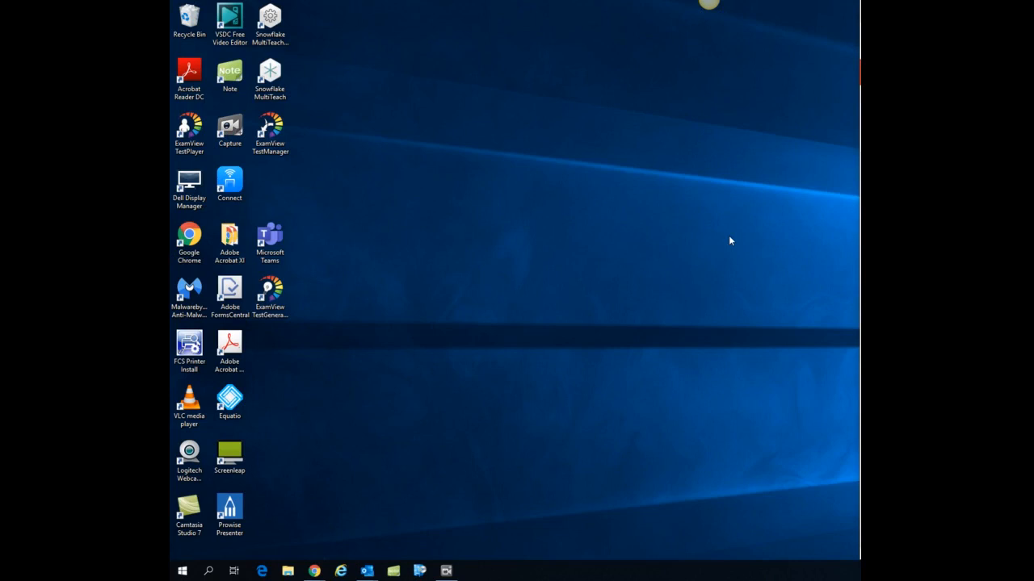
mouse_move(330, 218)
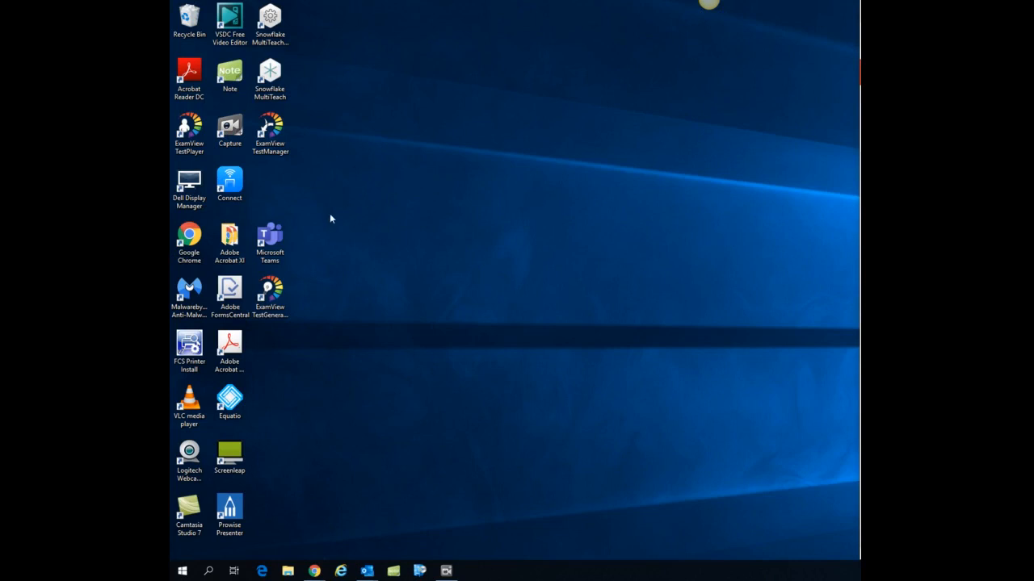
Step: Launch Microsoft Teams from the desktop shortcut and sign in with the work account
click(270, 239)
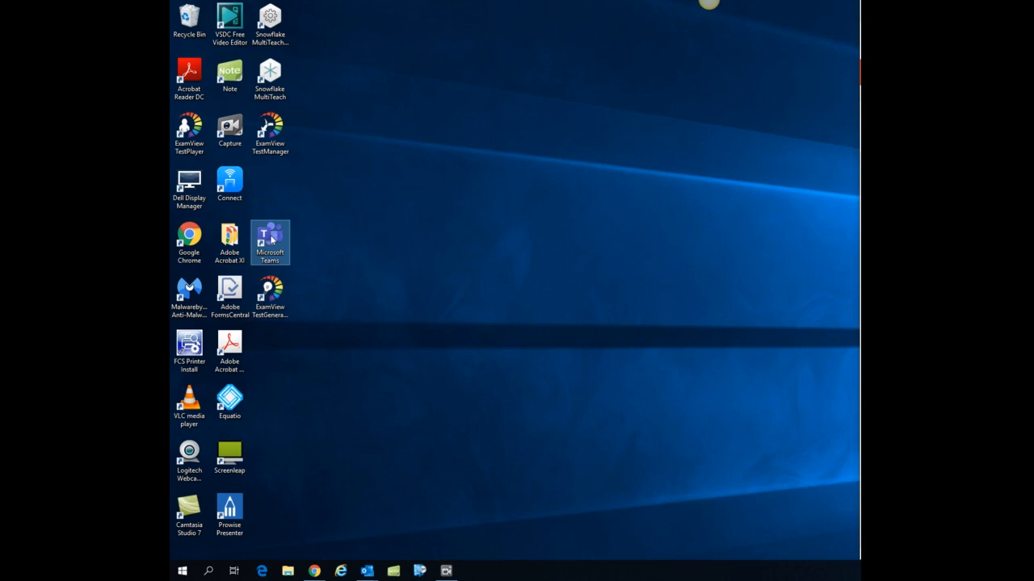
double_click(269, 242)
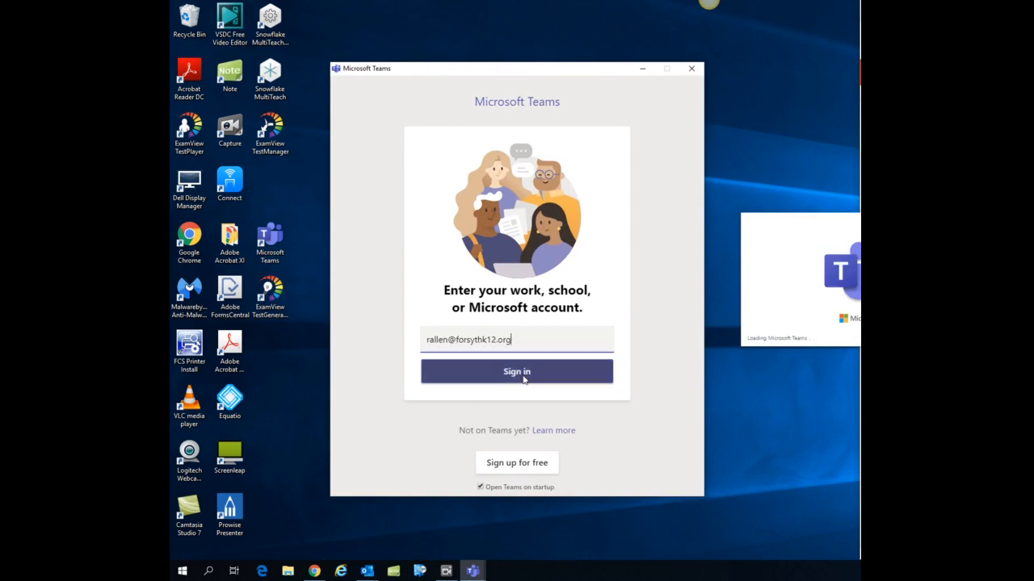
click(517, 372)
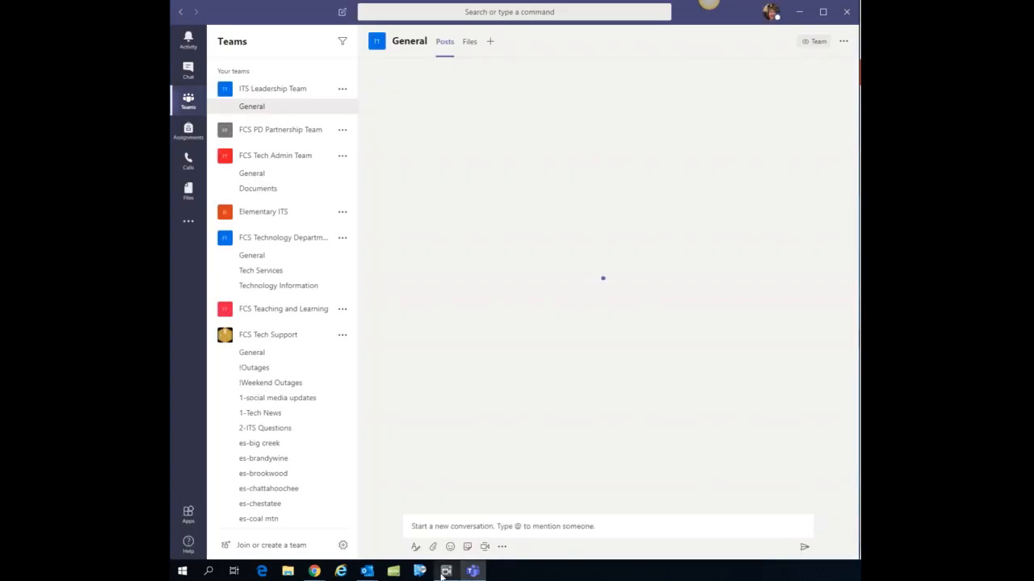
Step: From the Teams calendar, open Tuesday's Help Sessions meeting and start joining it
click(259, 458)
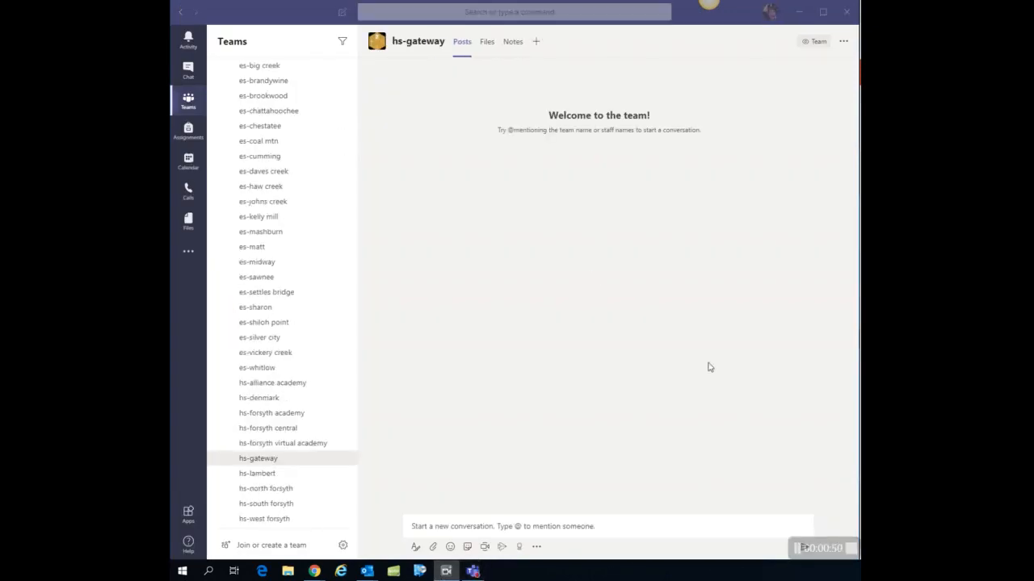
mouse_move(313, 89)
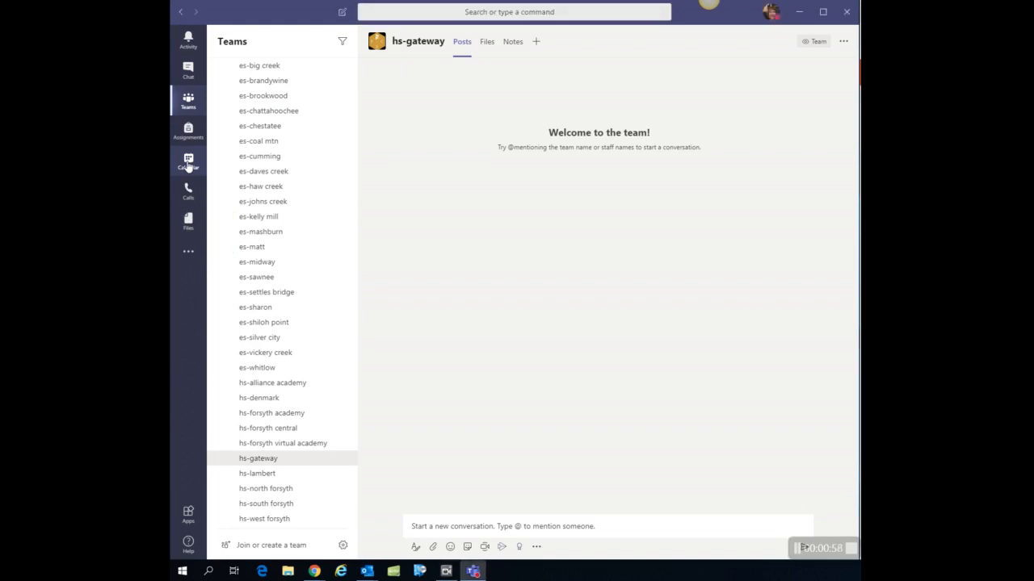
click(187, 160)
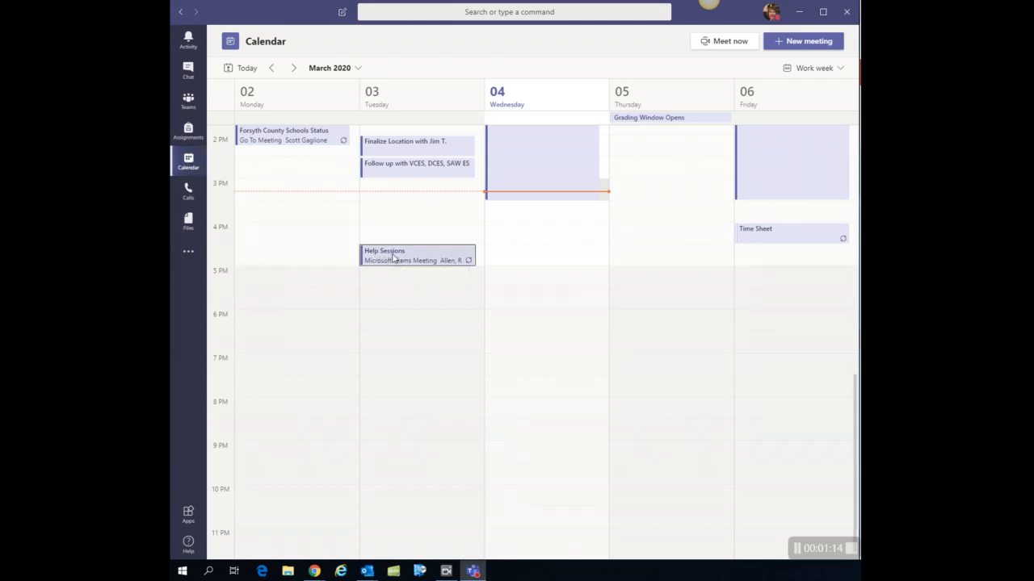
click(417, 255)
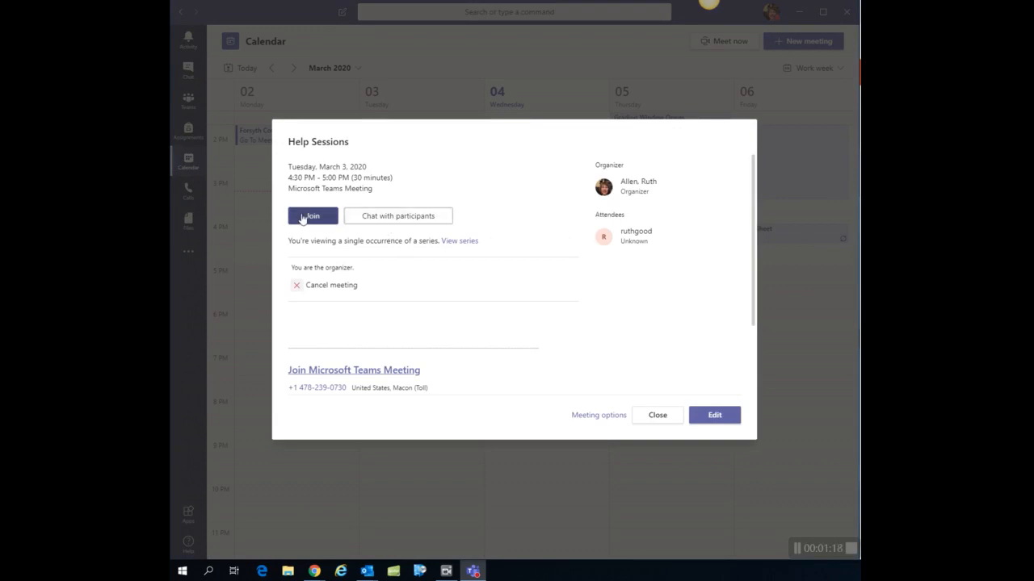
mouse_move(305, 219)
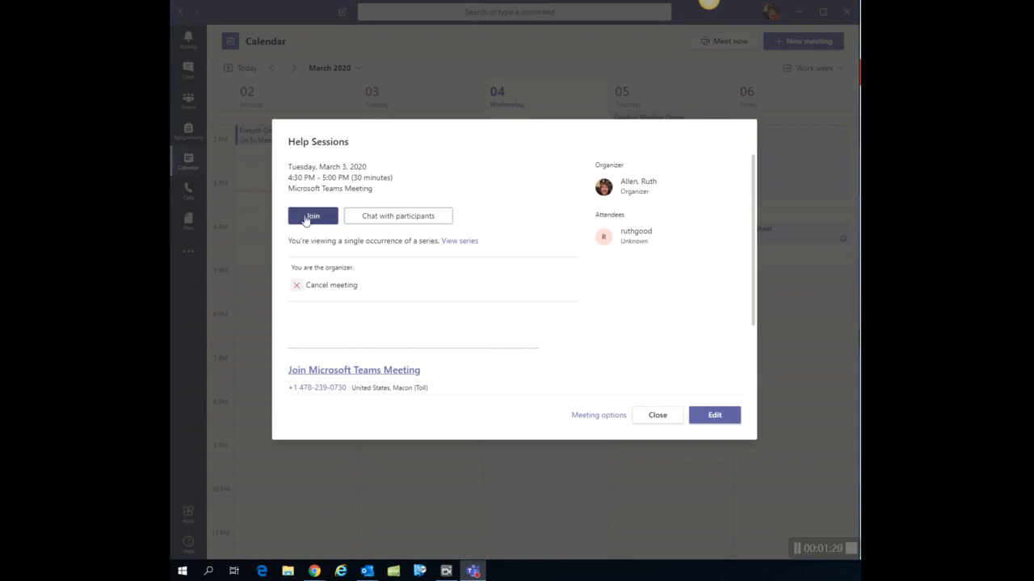
click(312, 217)
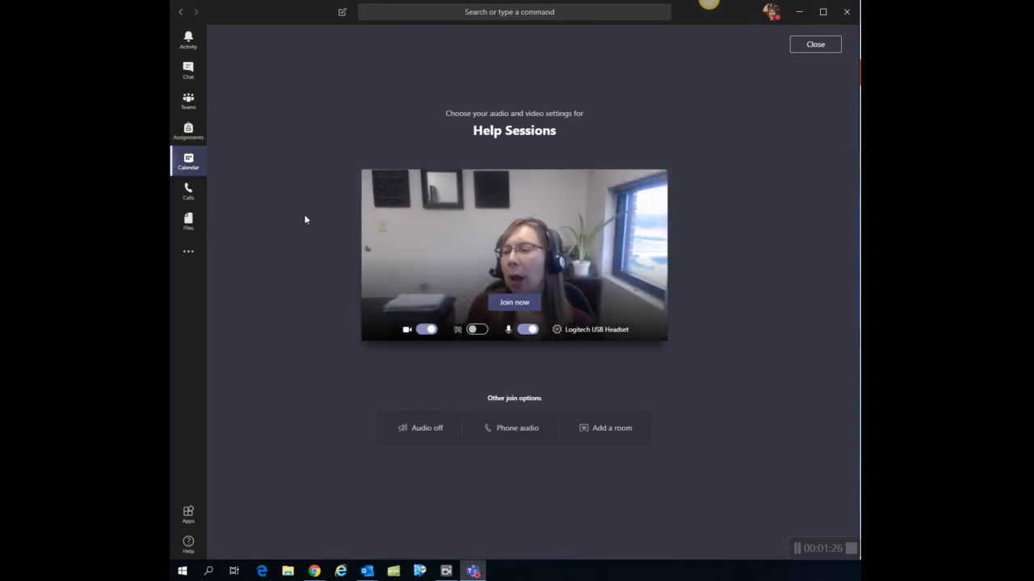
mouse_move(429, 330)
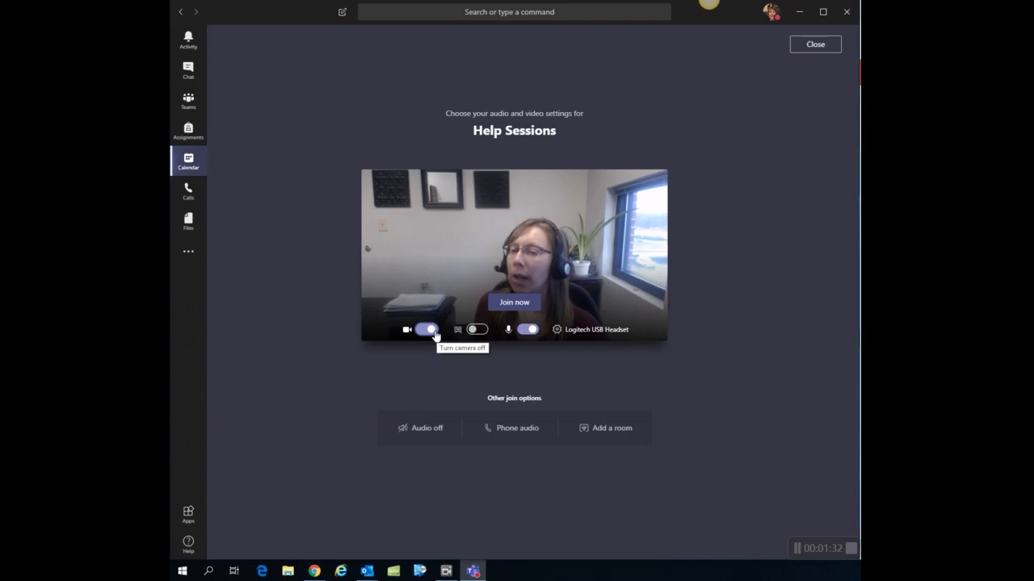
Step: Try background blur, then turn the camera off on the pre-join screen, keeping the microphone on
click(429, 330)
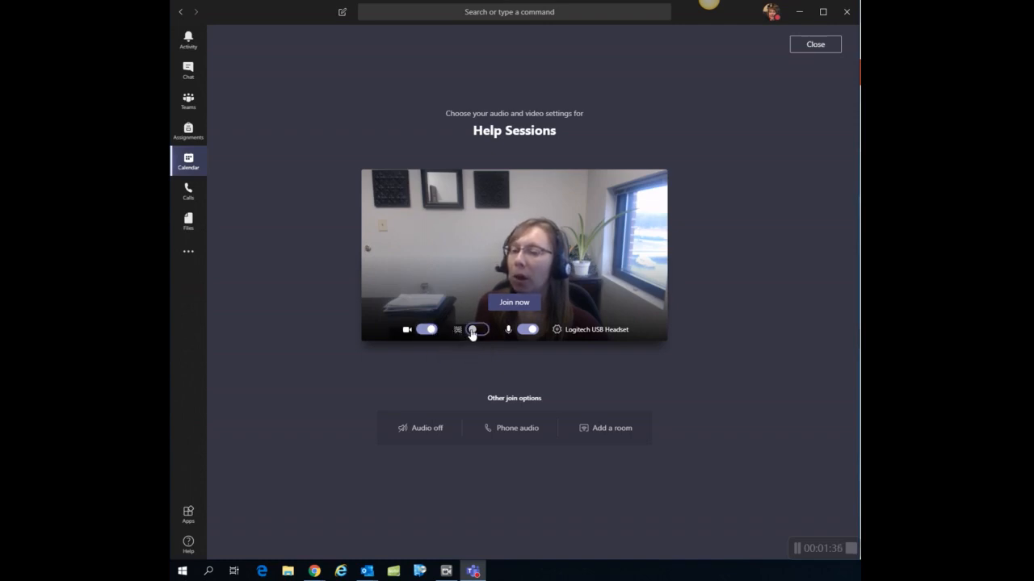
click(476, 330)
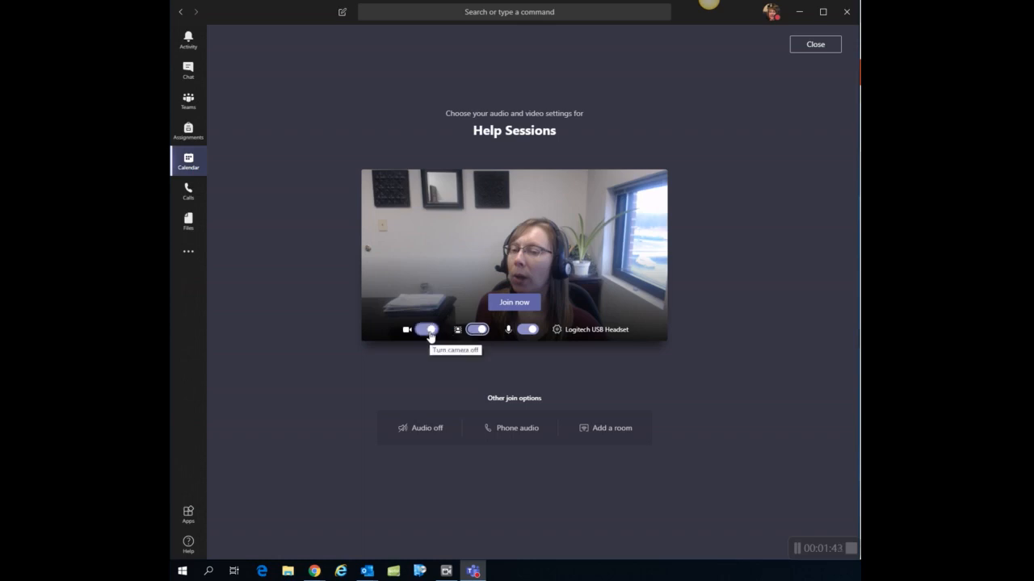
click(427, 330)
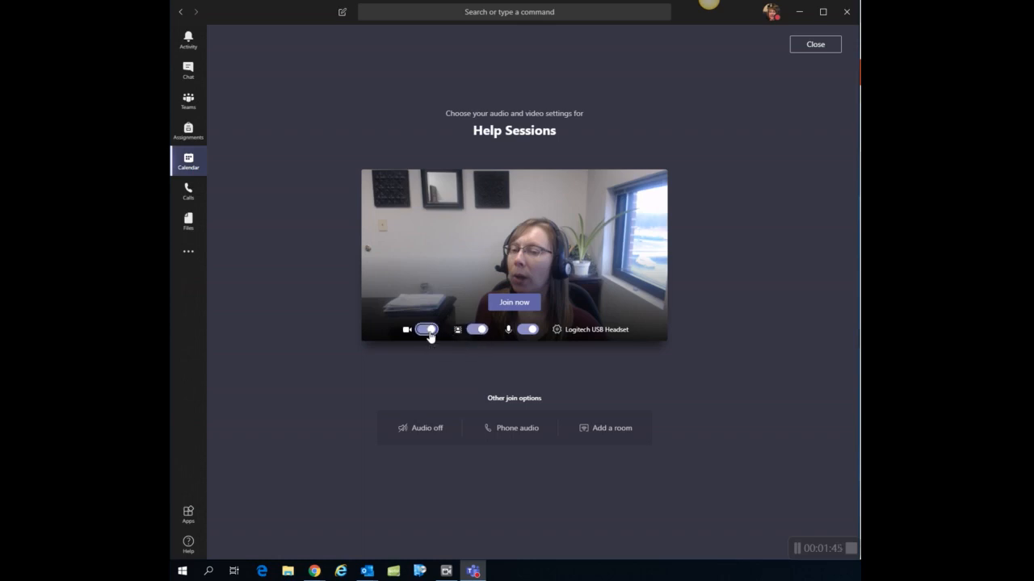
click(426, 330)
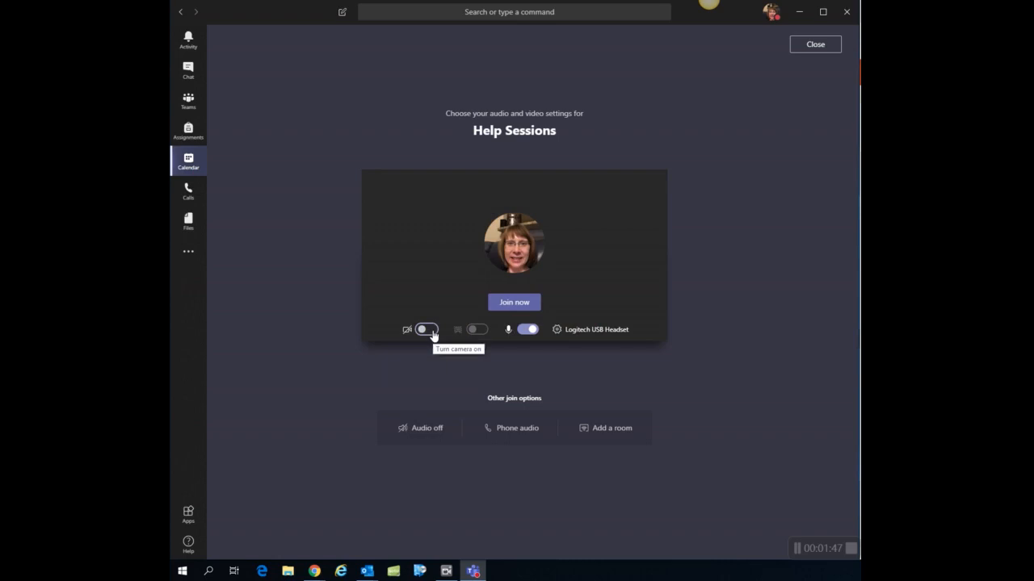
click(814, 44)
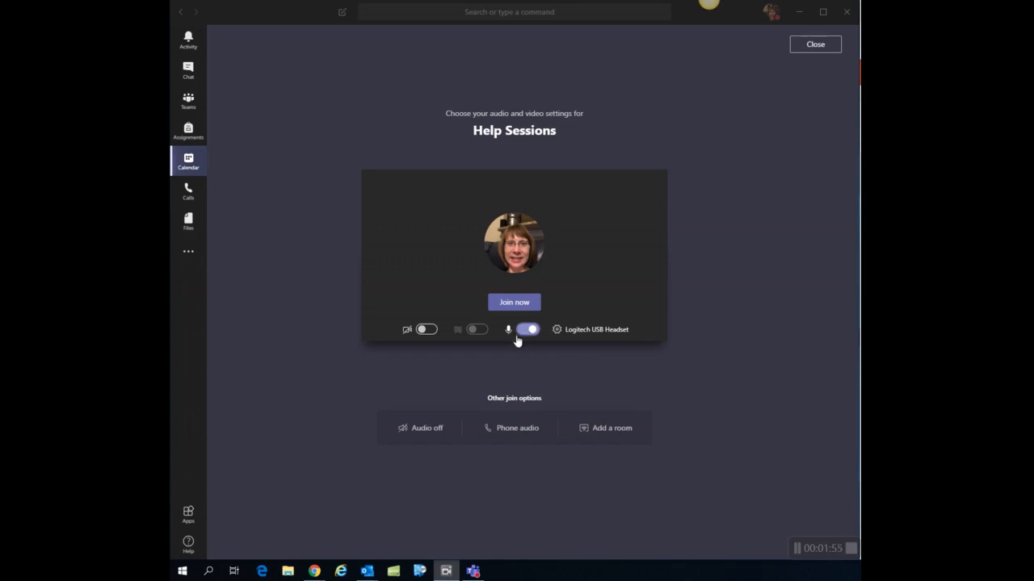
mouse_move(546, 326)
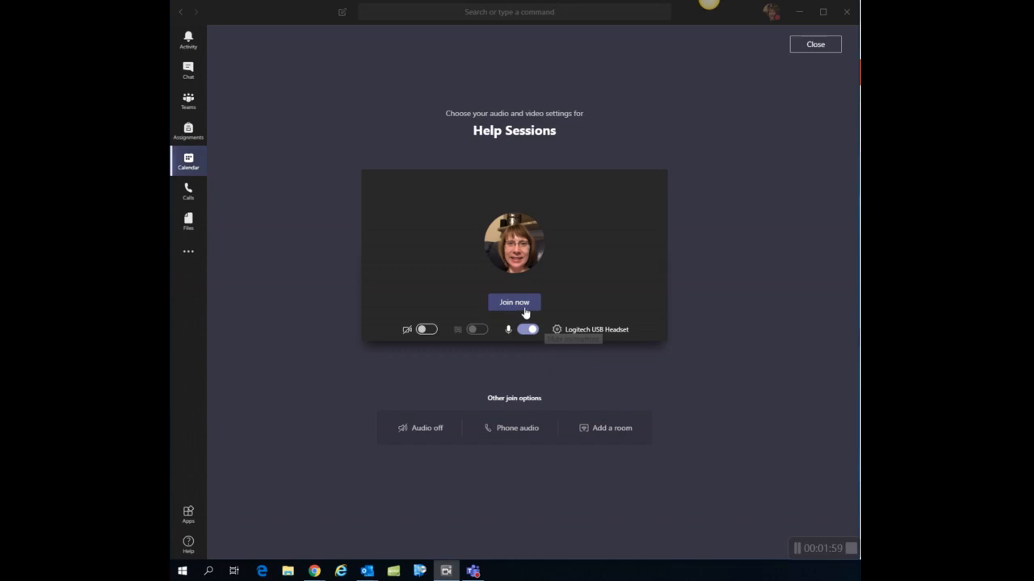
Step: Join the Help Sessions meeting now and wait for others to arrive
click(514, 302)
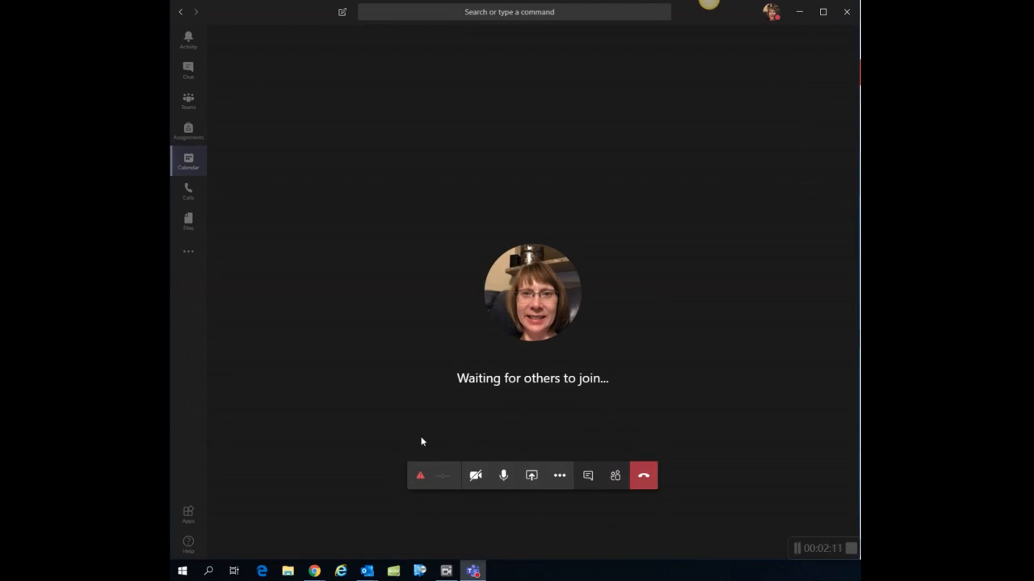
mouse_move(698, 407)
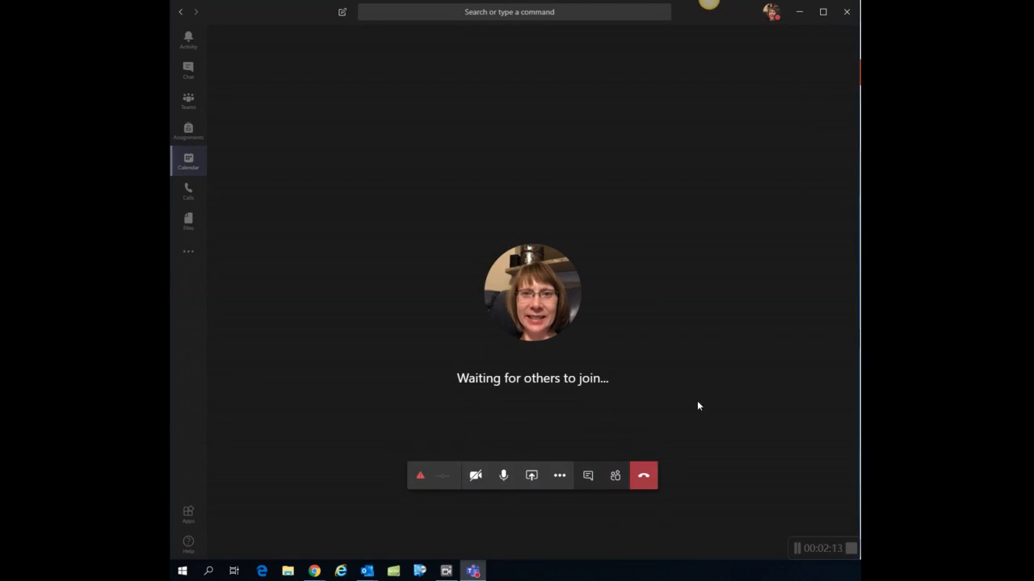
mouse_move(615, 475)
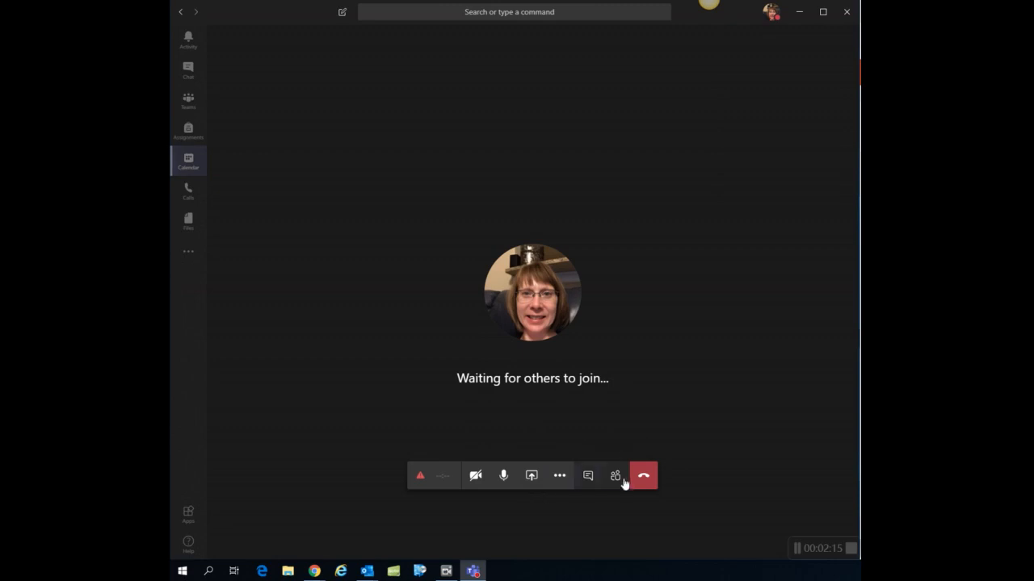
mouse_move(616, 475)
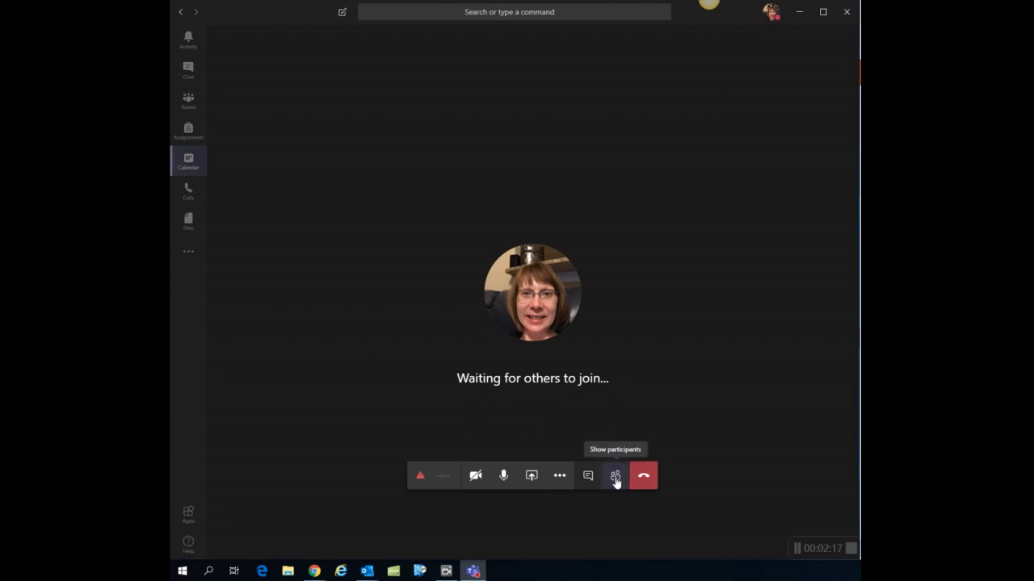
Step: Show the participants list: organizer present, one invited guest with no response
click(614, 475)
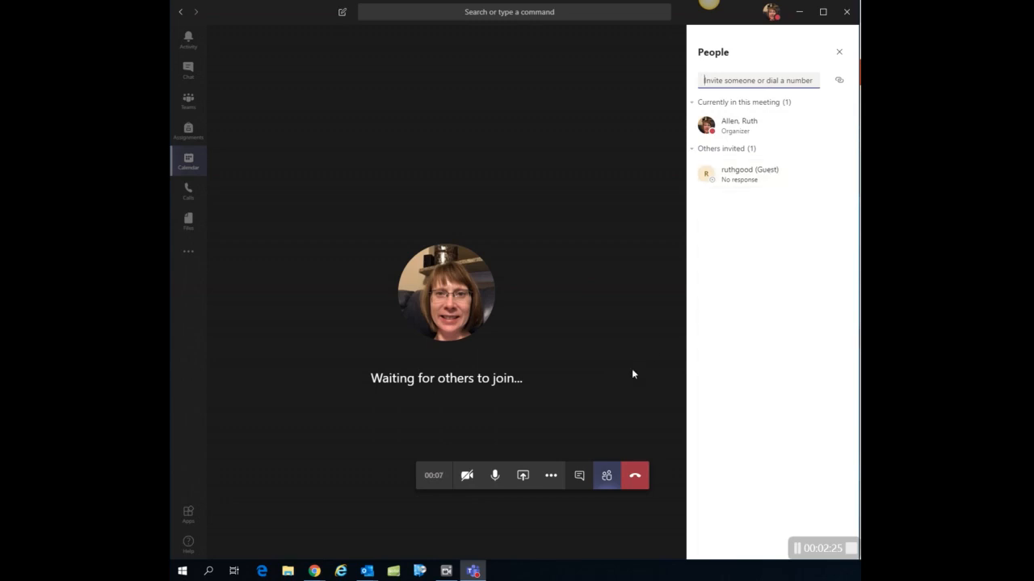
mouse_move(578, 475)
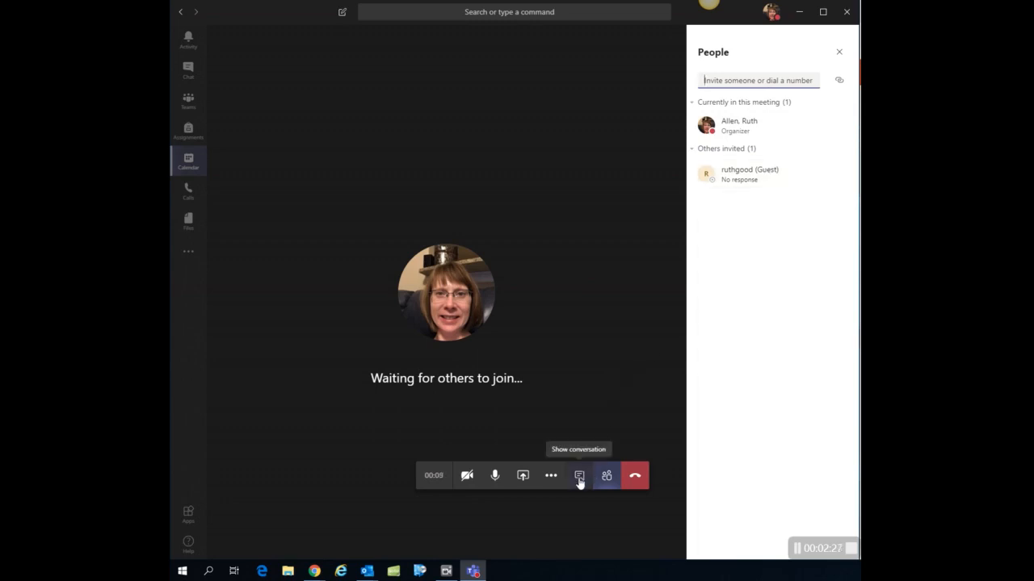
Step: View the meeting chat, then hang up so the Help Sessions chat history shows
click(579, 475)
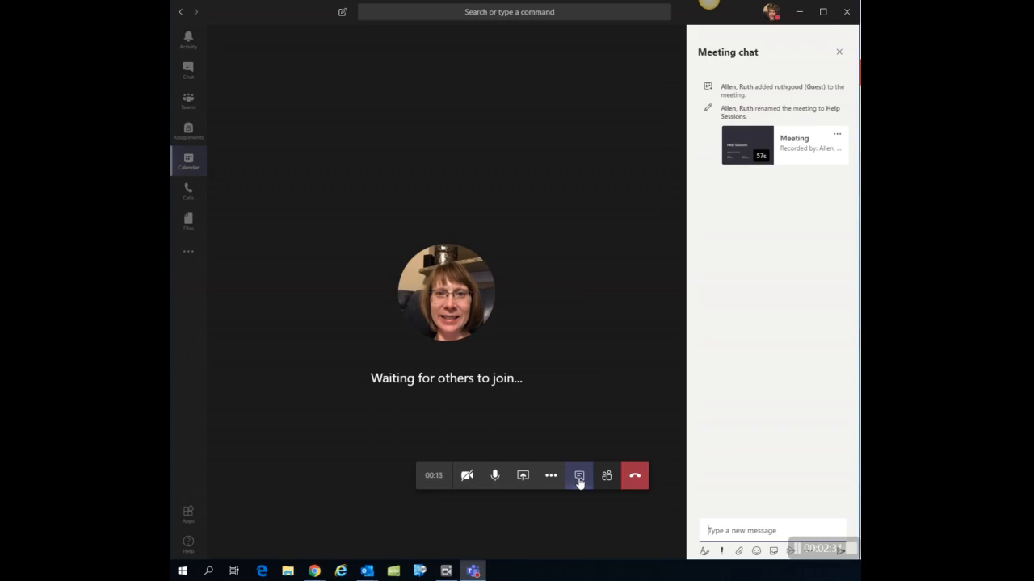
mouse_move(551, 475)
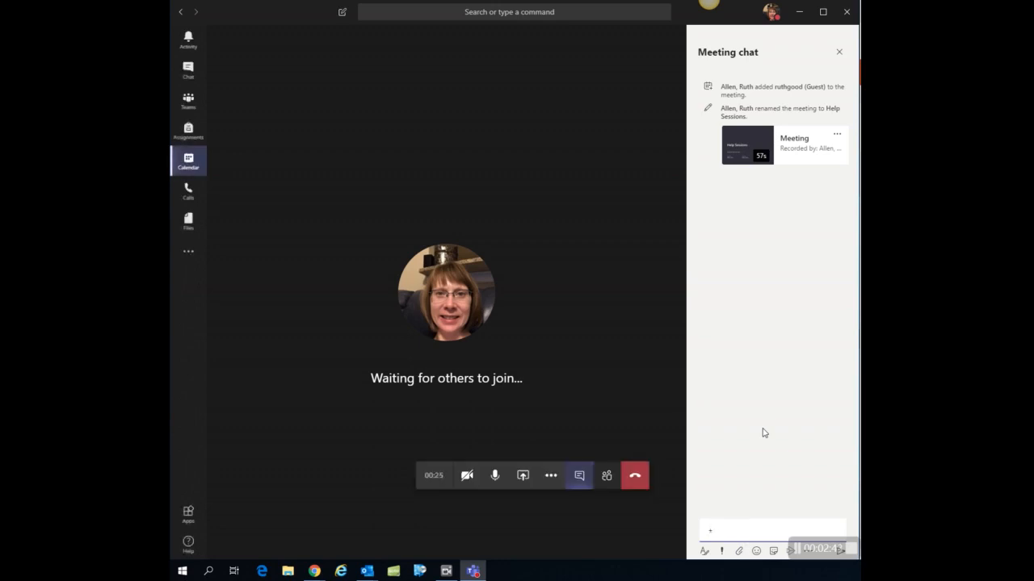
mouse_move(684, 478)
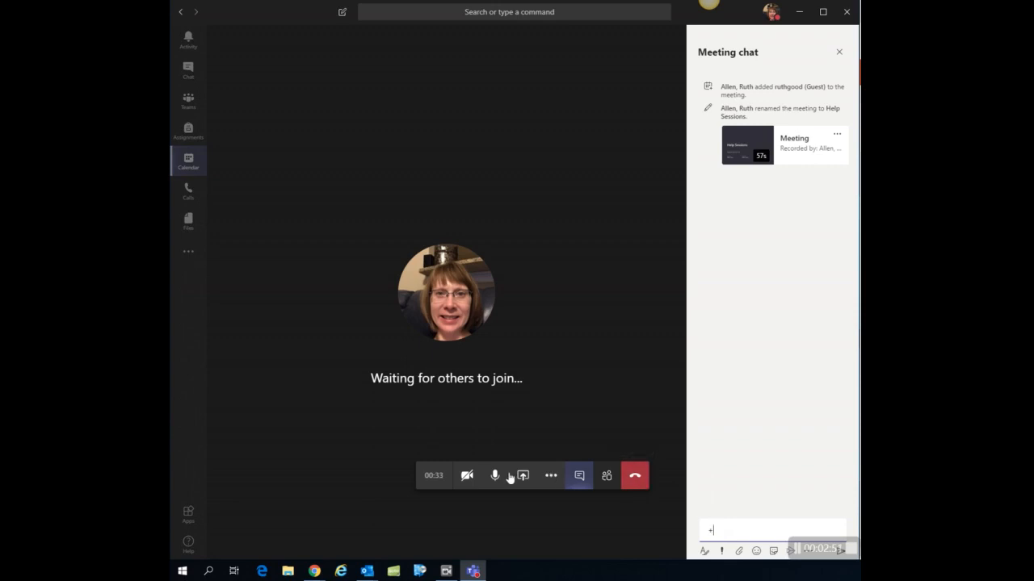
mouse_move(523, 475)
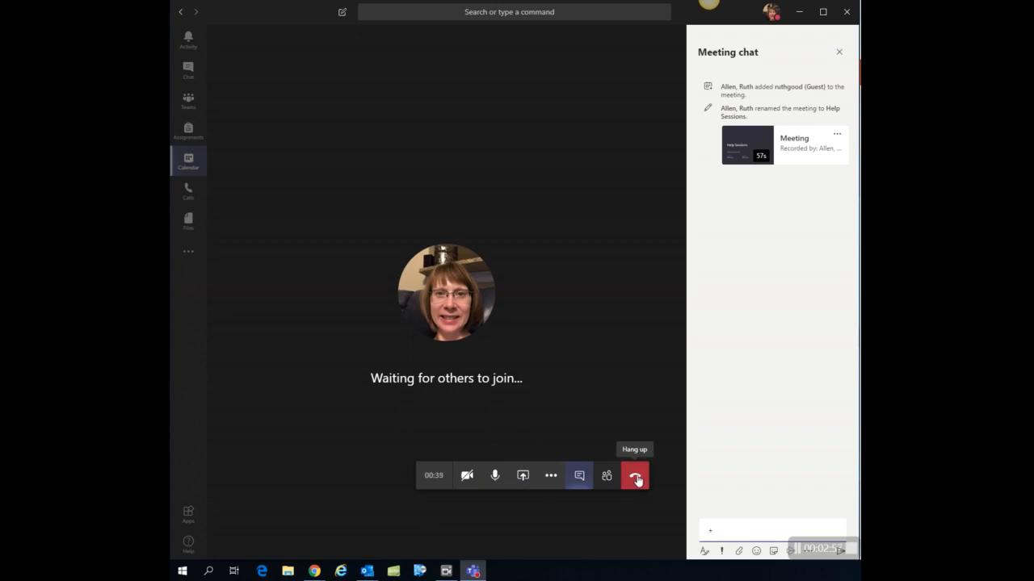
click(635, 475)
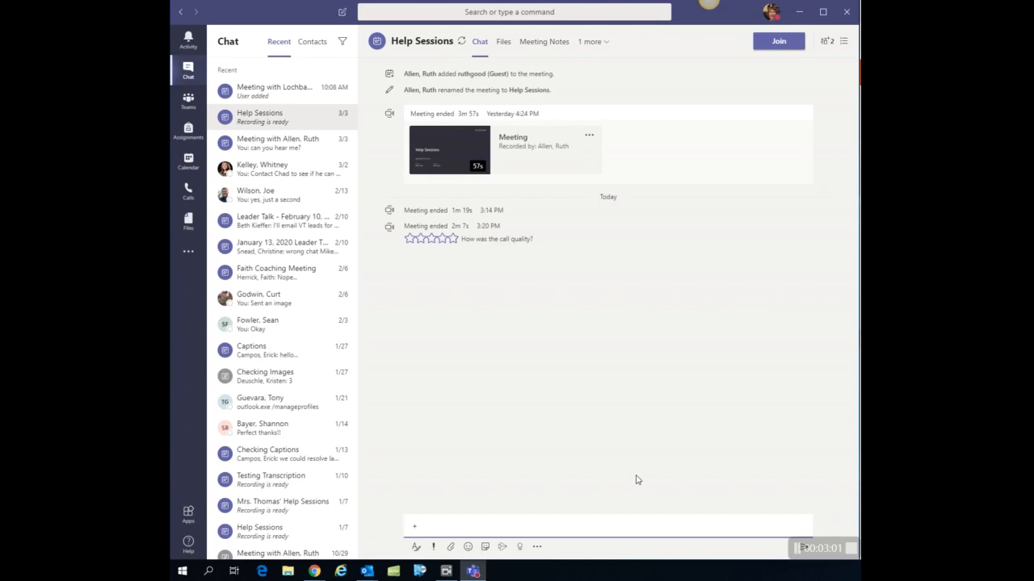